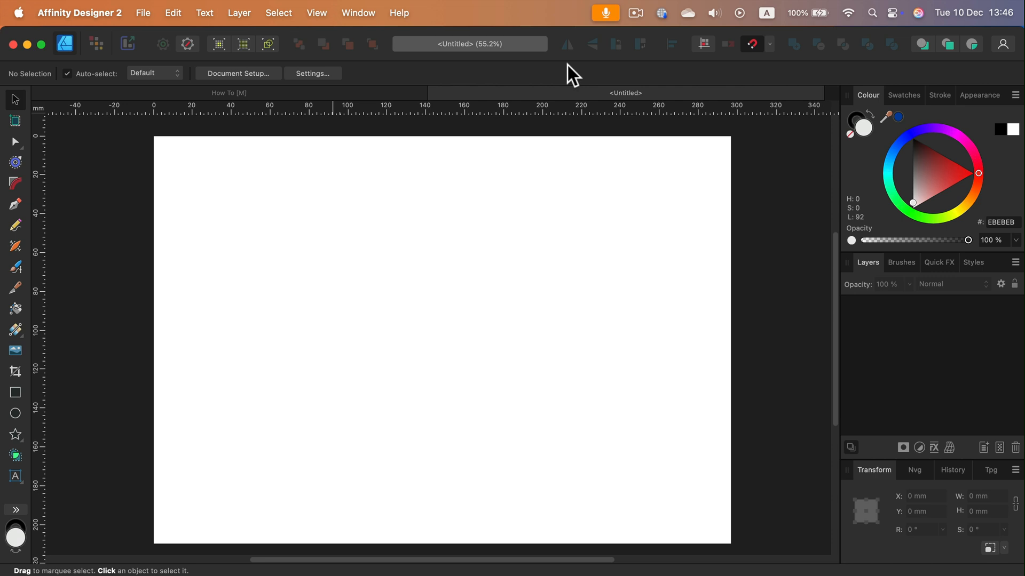
mouse_move(55, 221)
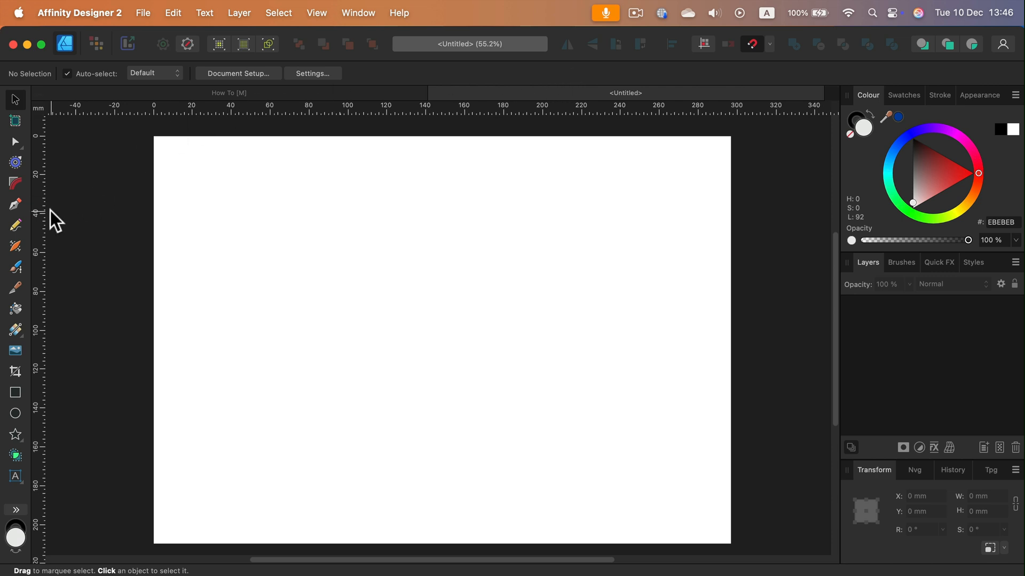
mouse_move(23, 216)
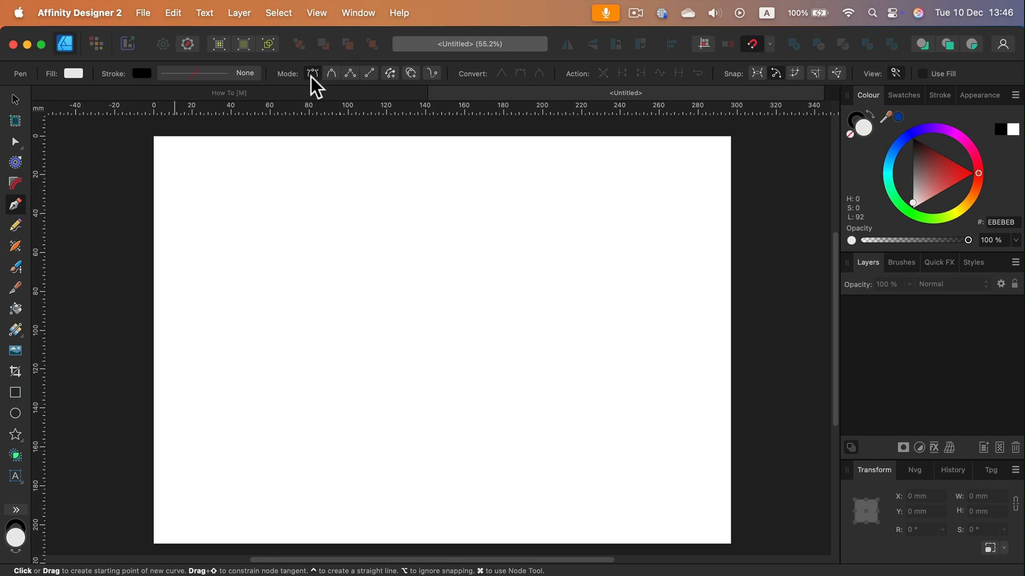
mouse_move(312, 73)
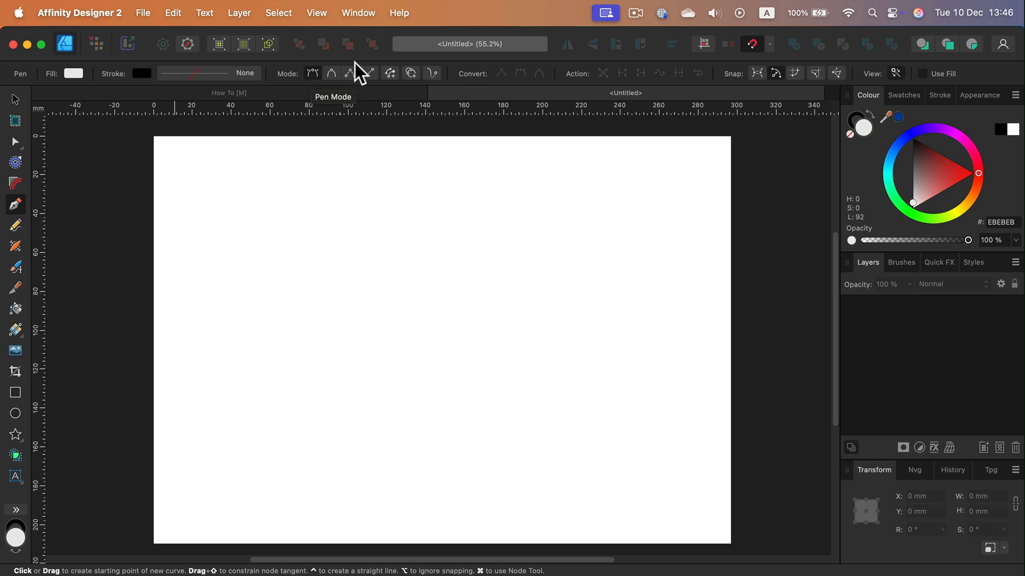
Switch the Pen tool to Line mode so it draws straight segments.
click(369, 73)
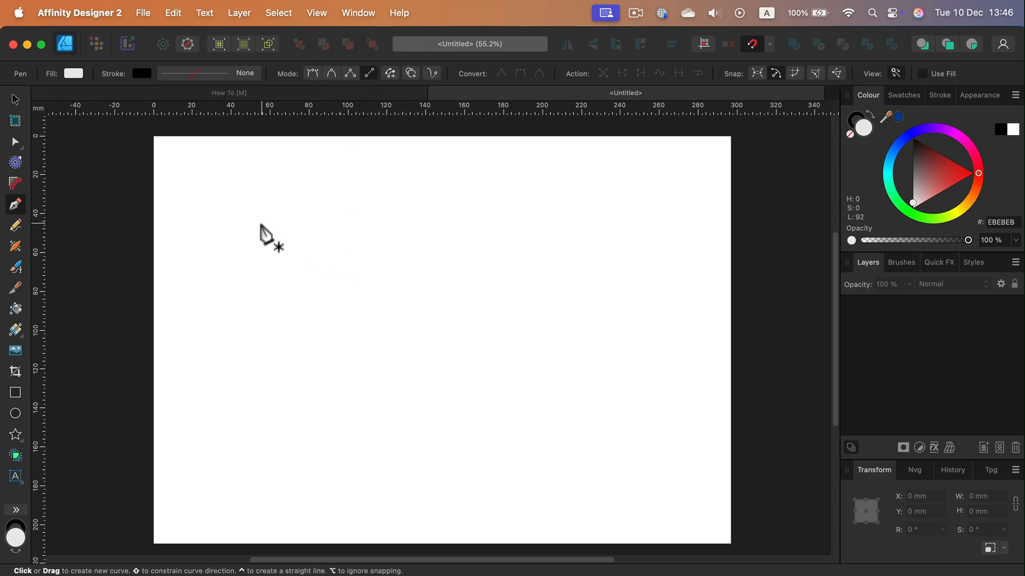
Draw a straight line, widen its stroke to 14 pt and colour it blue.
drag(260, 224, 396, 194)
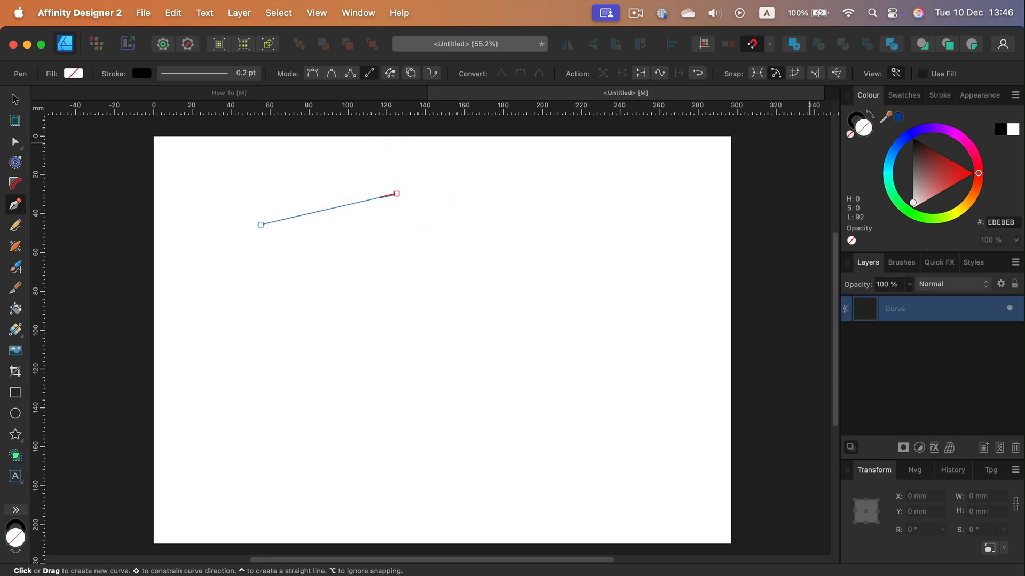
click(939, 95)
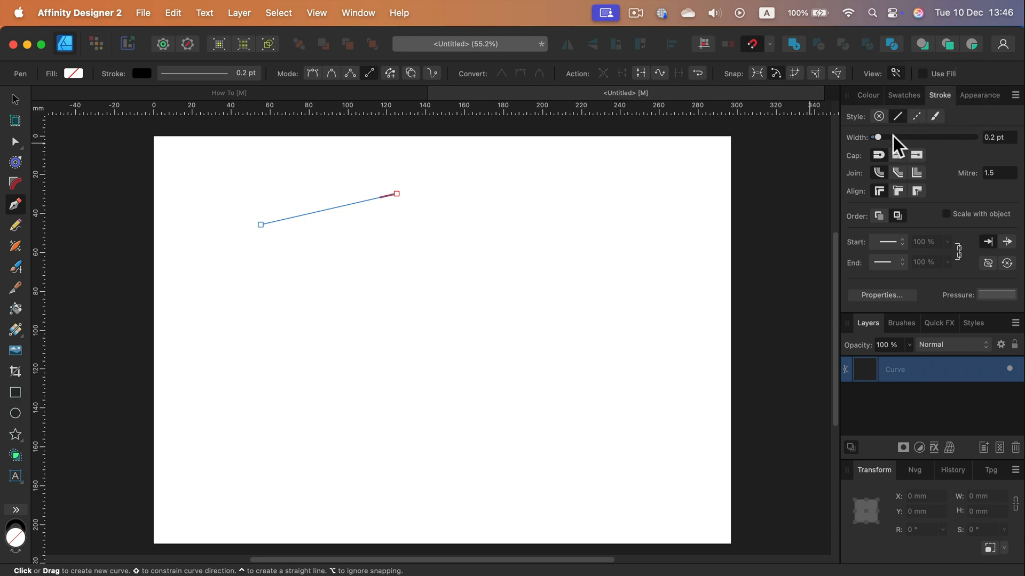
drag(879, 137, 907, 137)
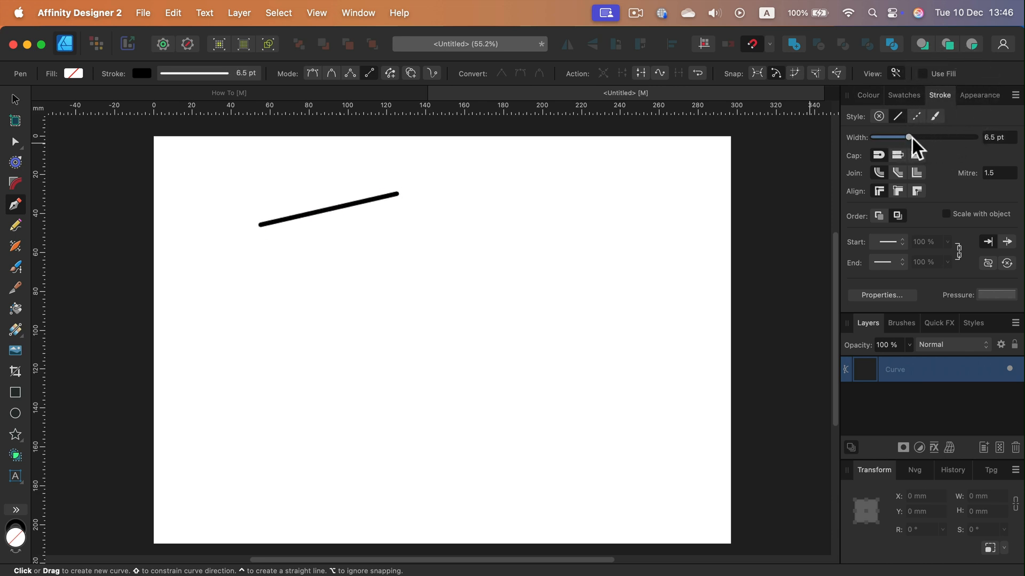
drag(908, 137, 921, 136)
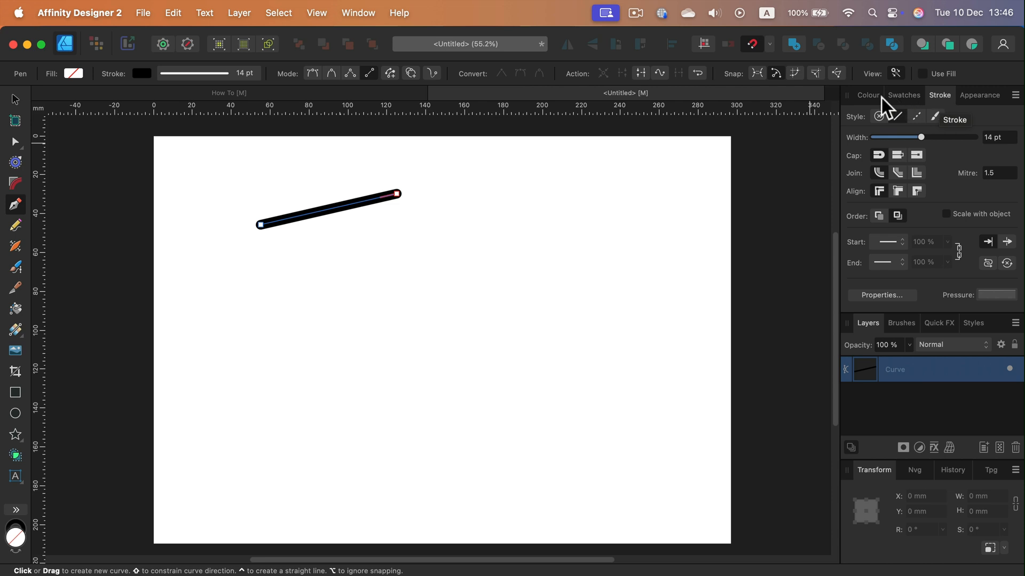
click(868, 95)
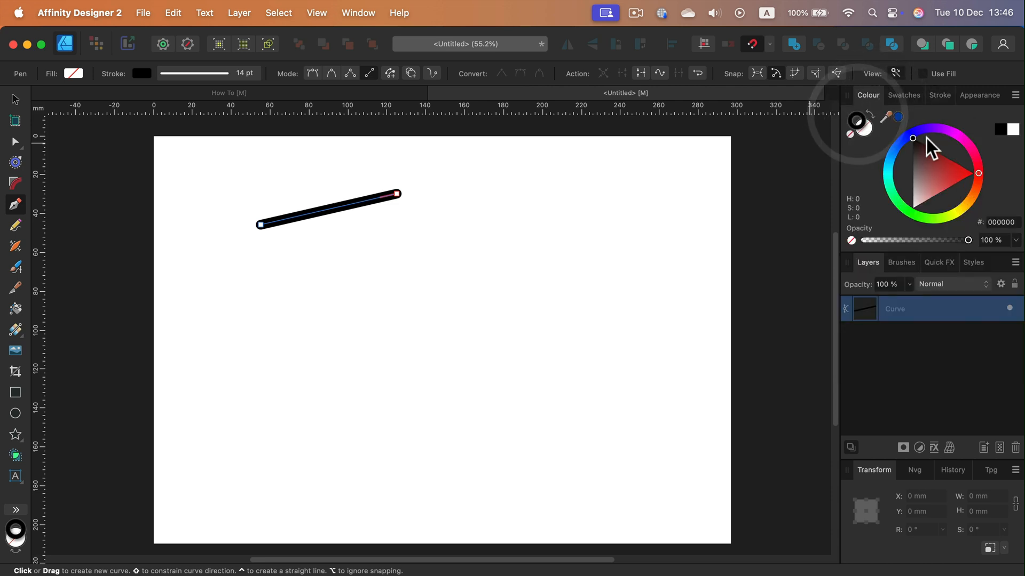
click(914, 178)
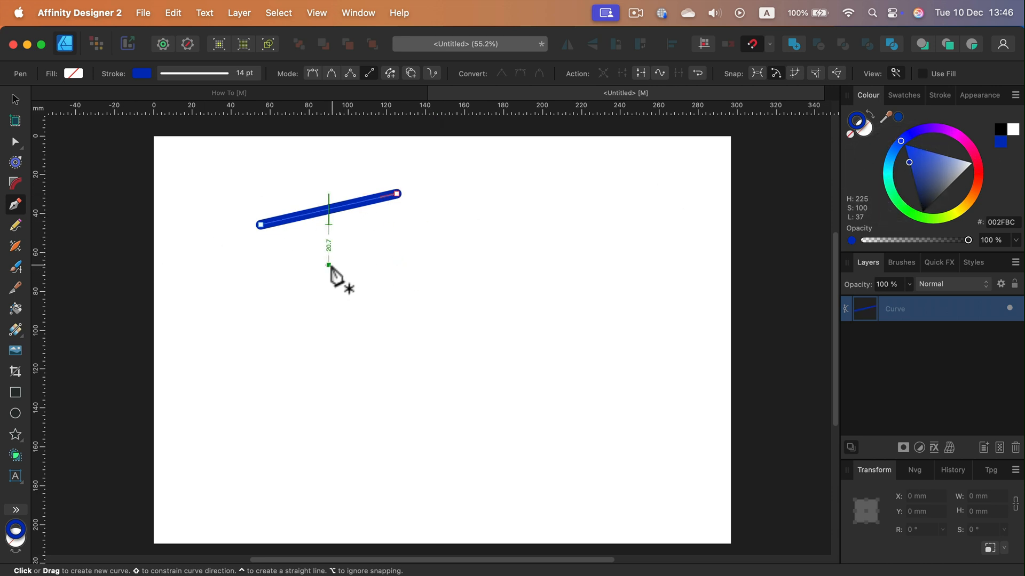
Draw more thick blue lines, ending with one long level line near the top.
drag(328, 265, 486, 225)
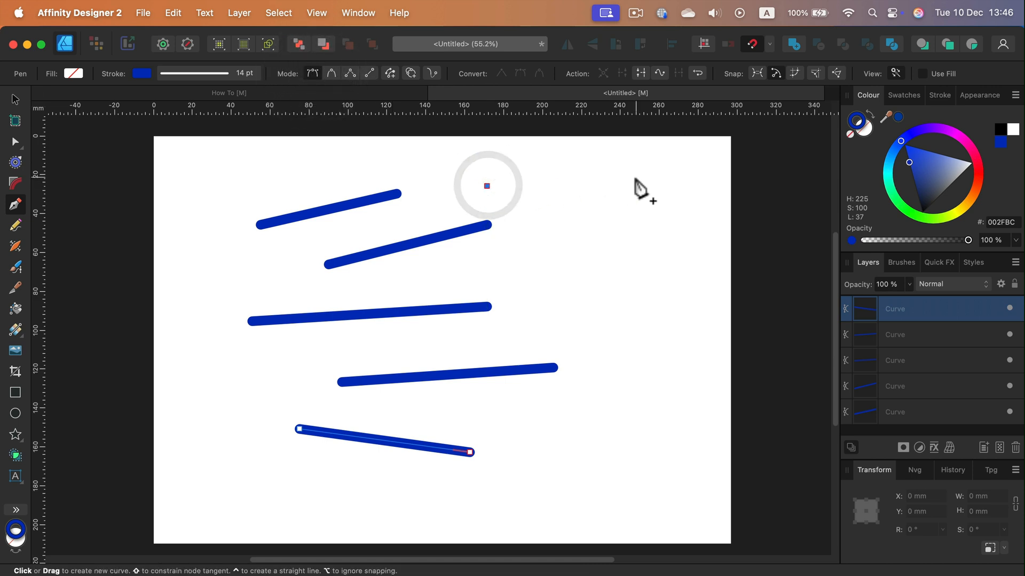
click(666, 245)
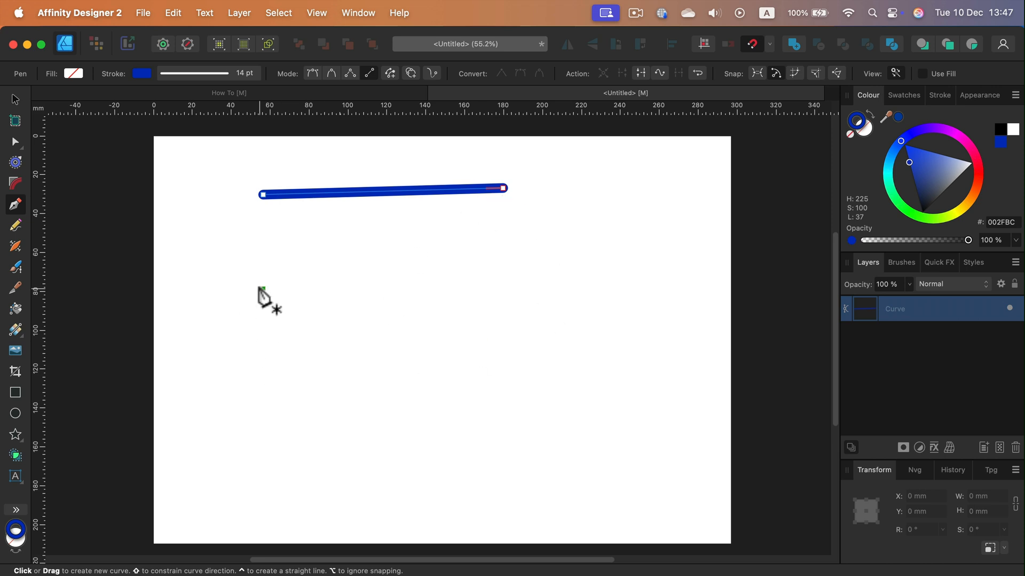
Draw a second line below and drag its end node beneath the first line's end.
drag(256, 288, 510, 252)
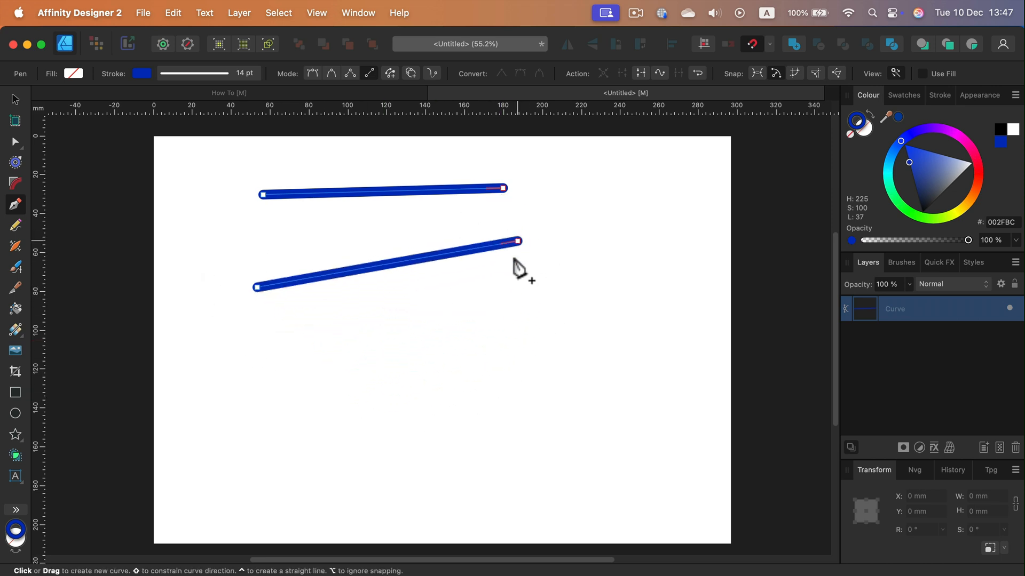
drag(519, 241, 373, 407)
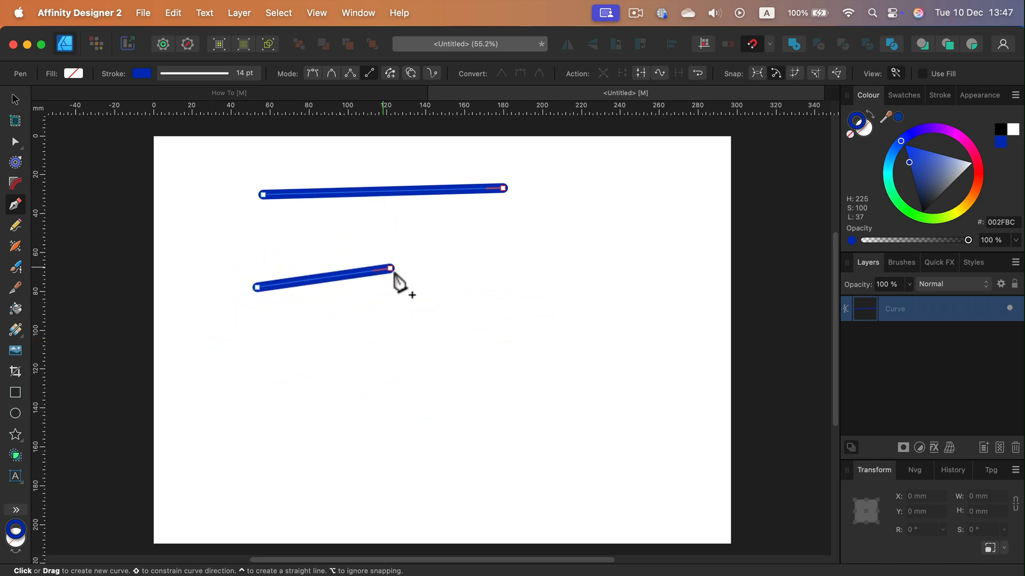
drag(392, 268, 581, 239)
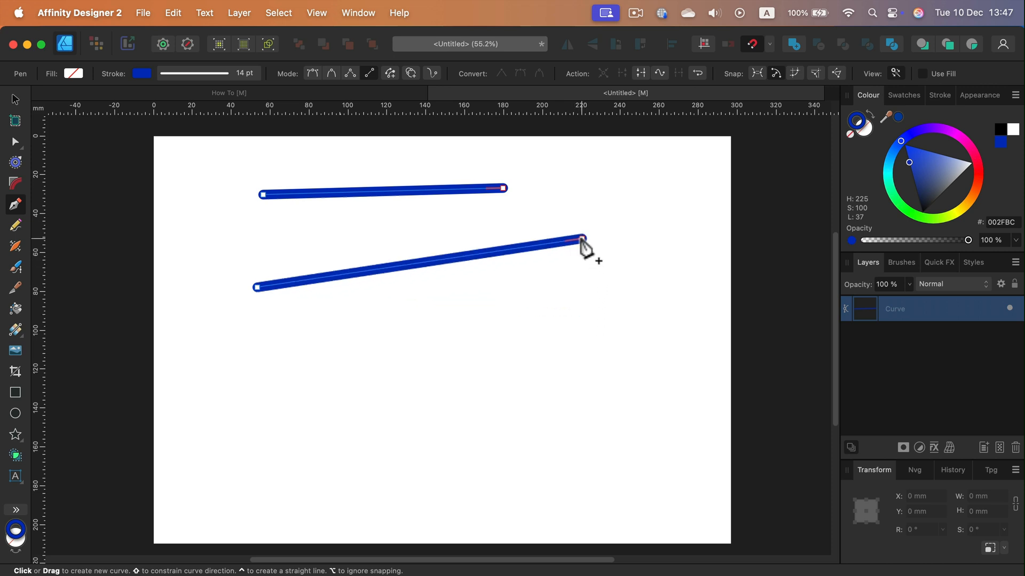
drag(582, 238, 544, 282)
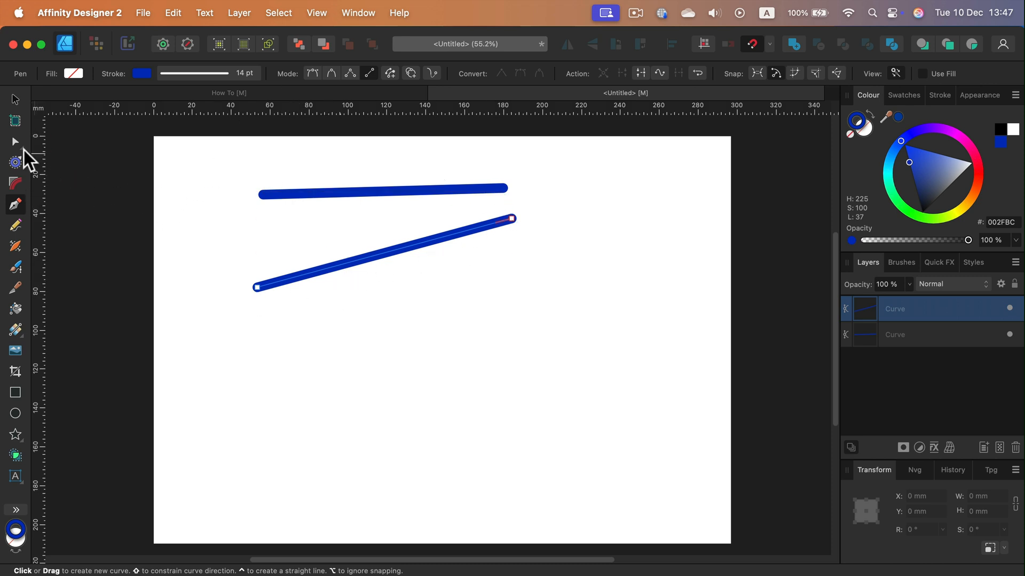
With the Node tool, level the second line, pull it into a V and curve the right arm.
click(15, 142)
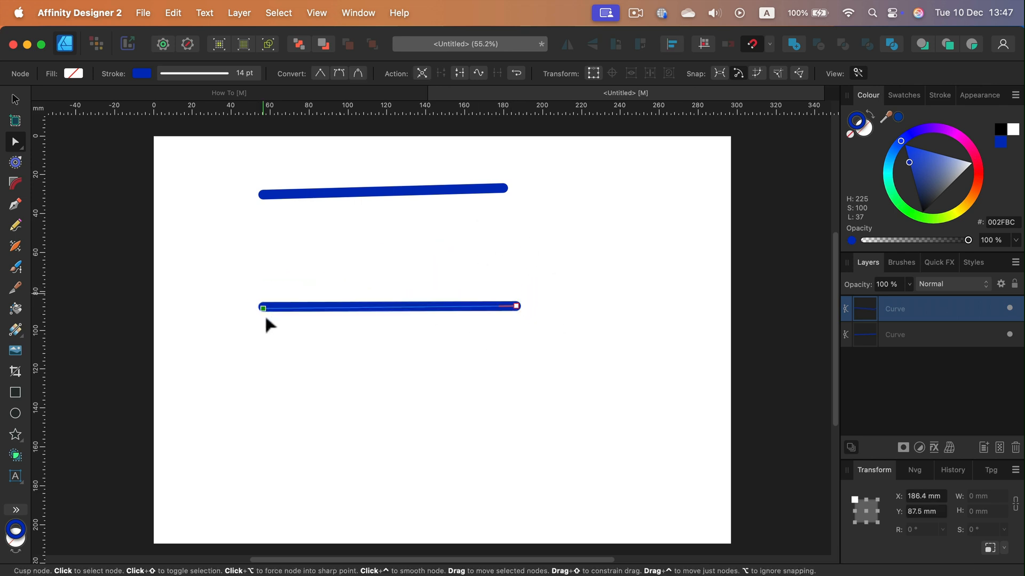
drag(263, 308, 254, 299)
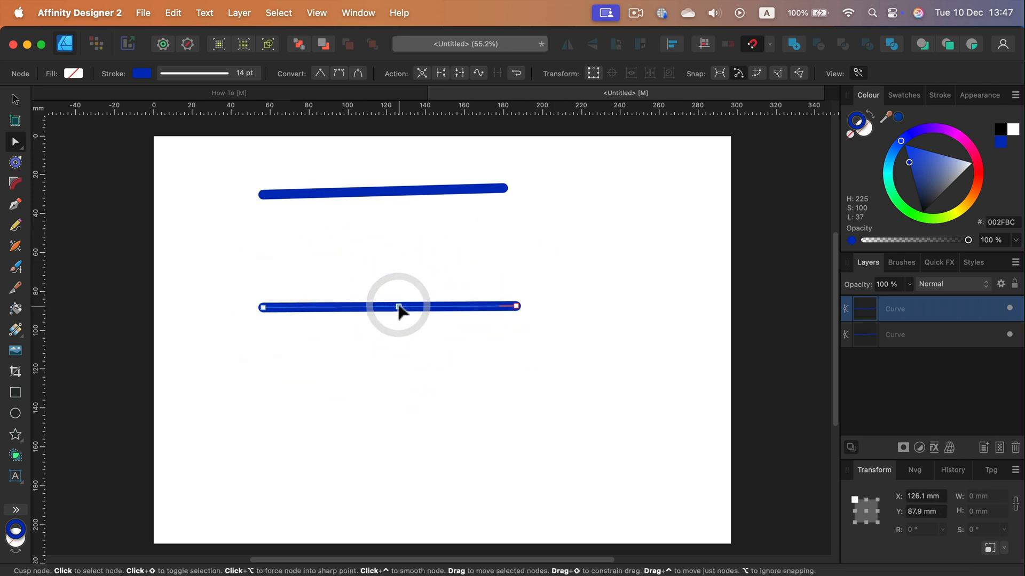
drag(396, 307, 384, 418)
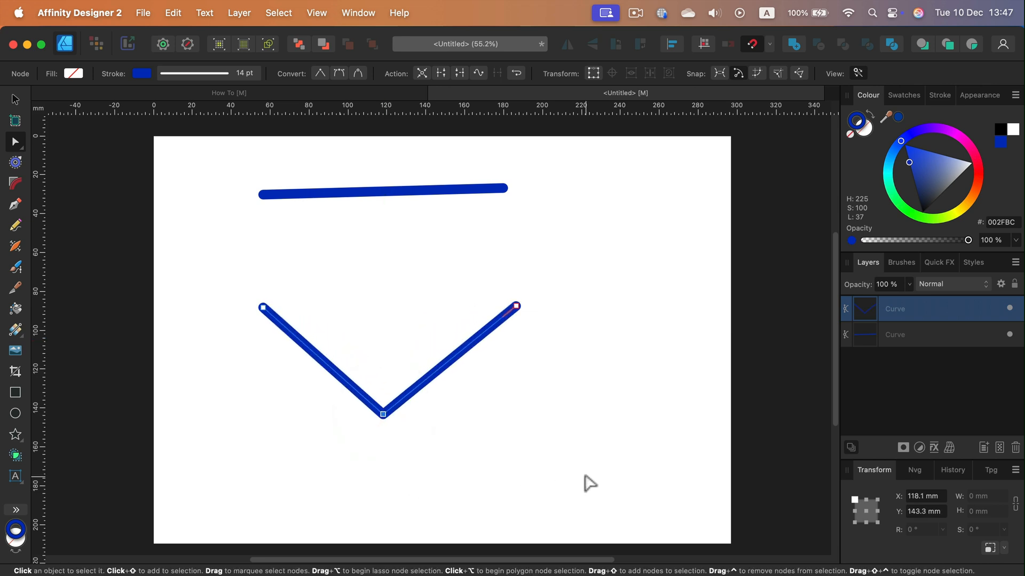
mouse_move(462, 359)
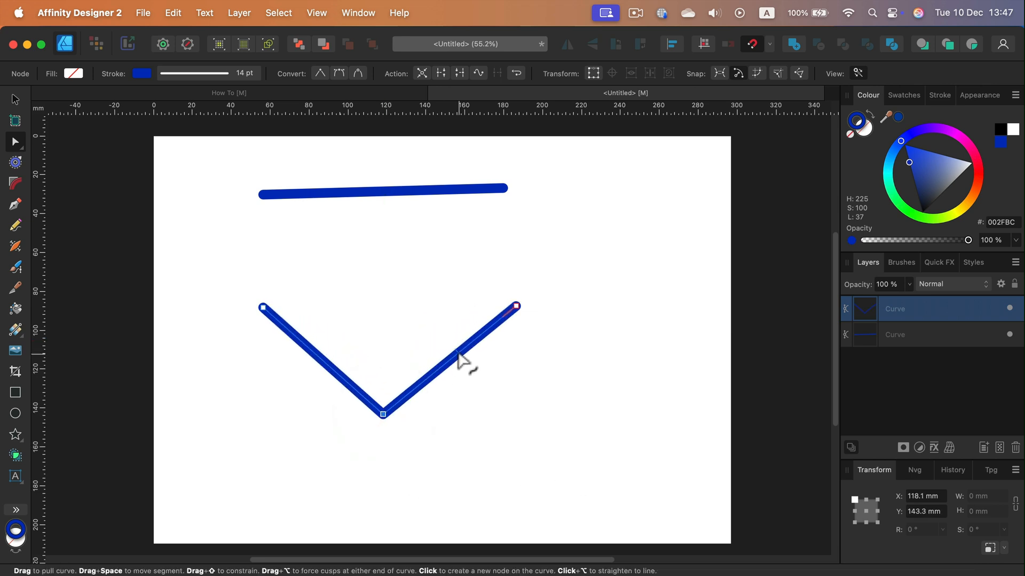
drag(458, 358, 497, 389)
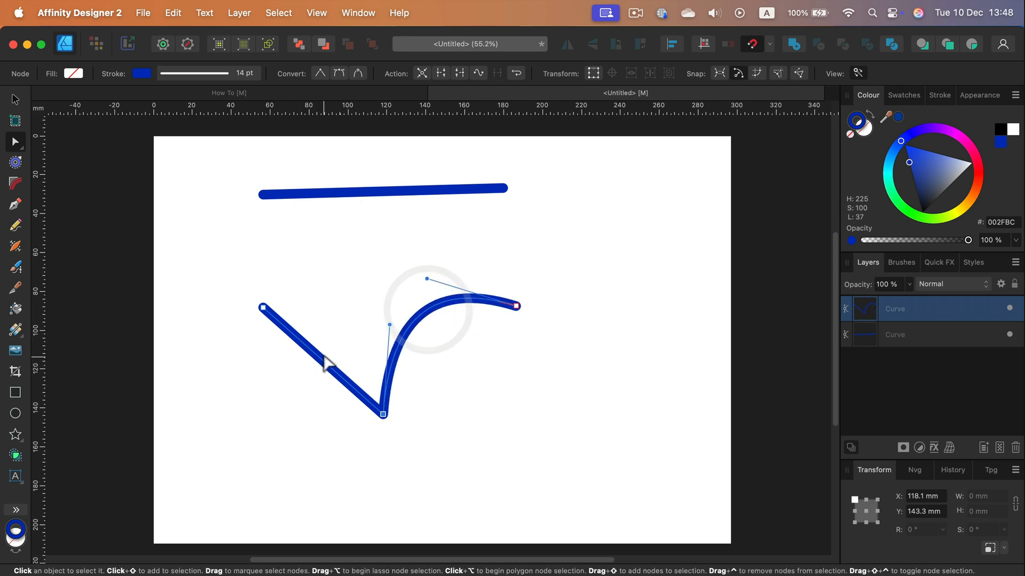
drag(326, 366, 284, 402)
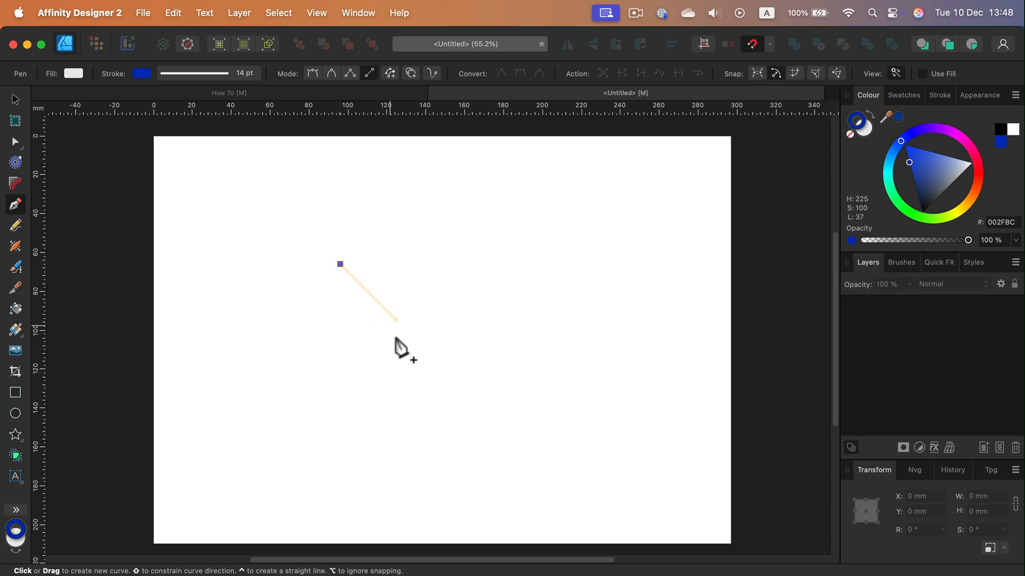
Draw a horizontal line near the top and a diagonal line descending below it.
click(532, 264)
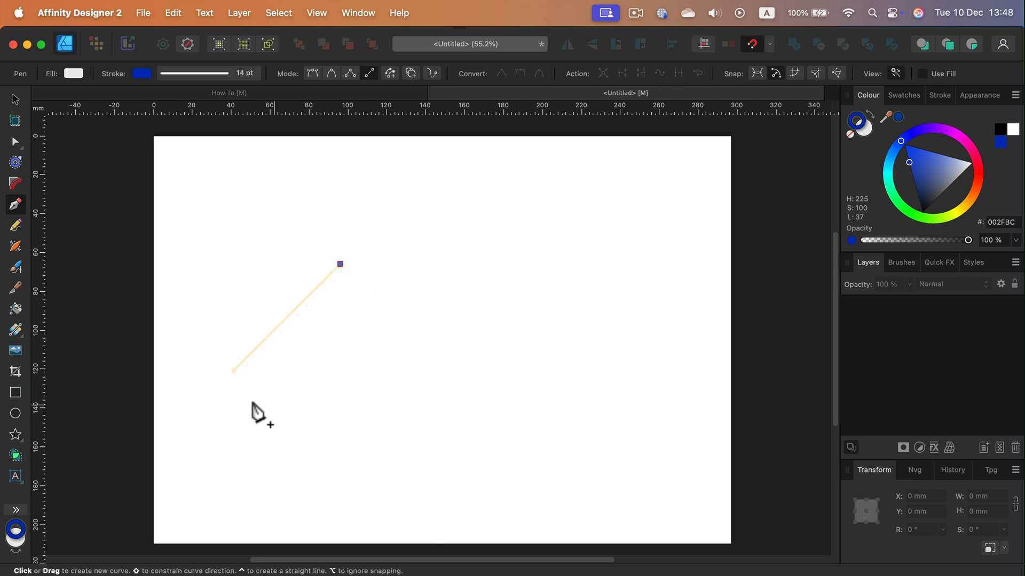
click(550, 263)
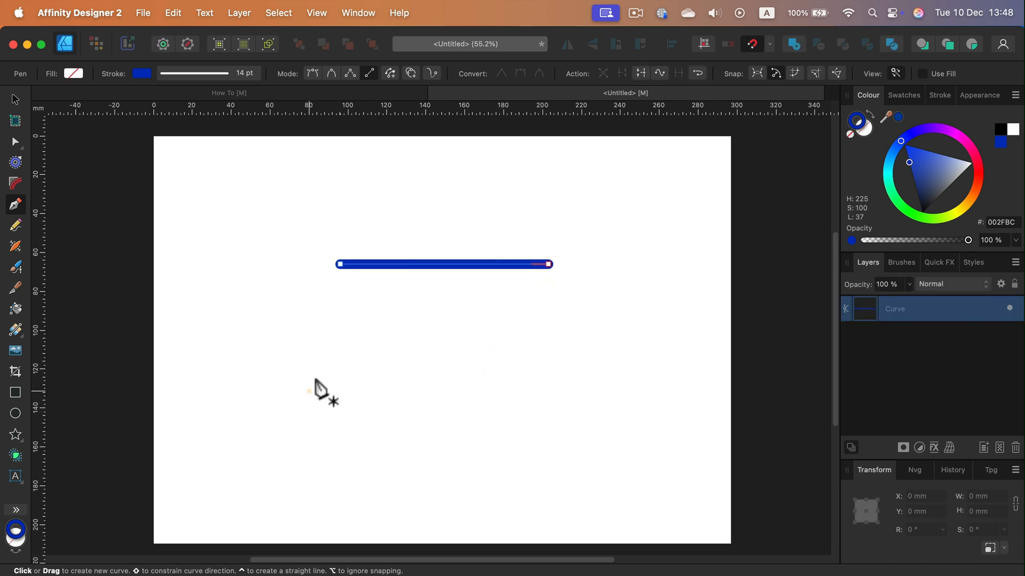
drag(331, 341, 449, 466)
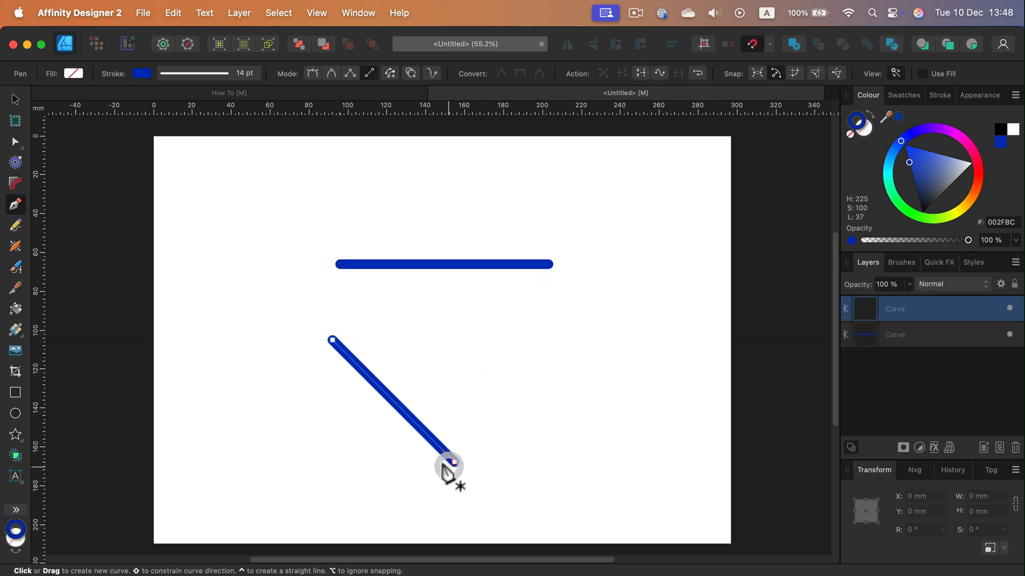
click(451, 461)
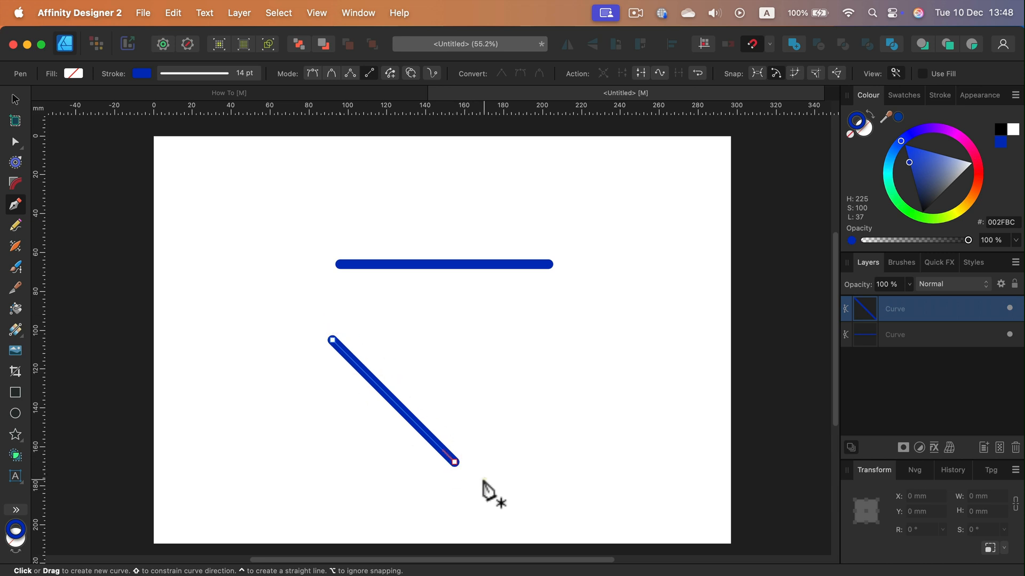
mouse_move(20, 148)
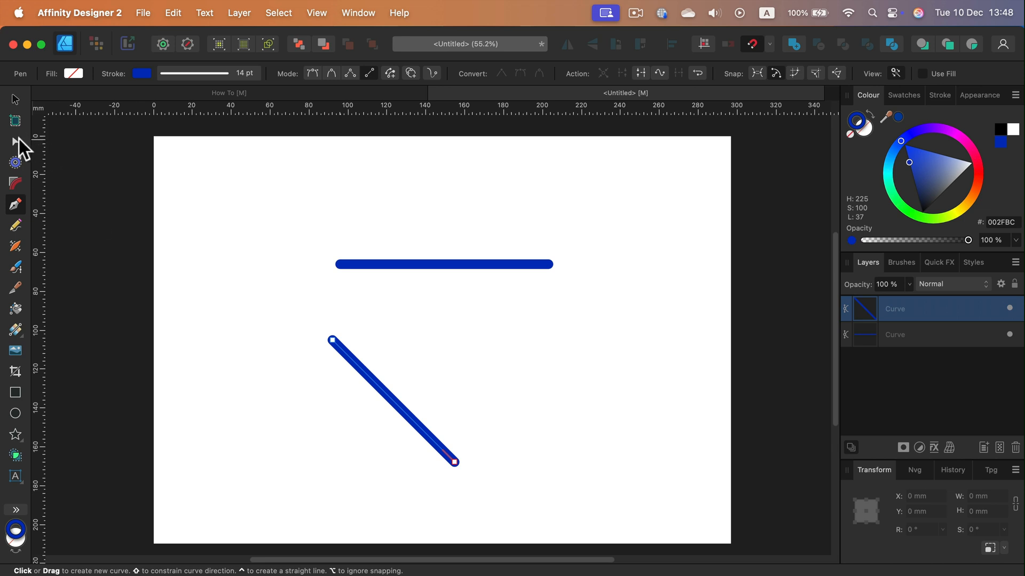
Drag the second line's end nodes to snapped horizontal, vertical and angled positions.
click(15, 142)
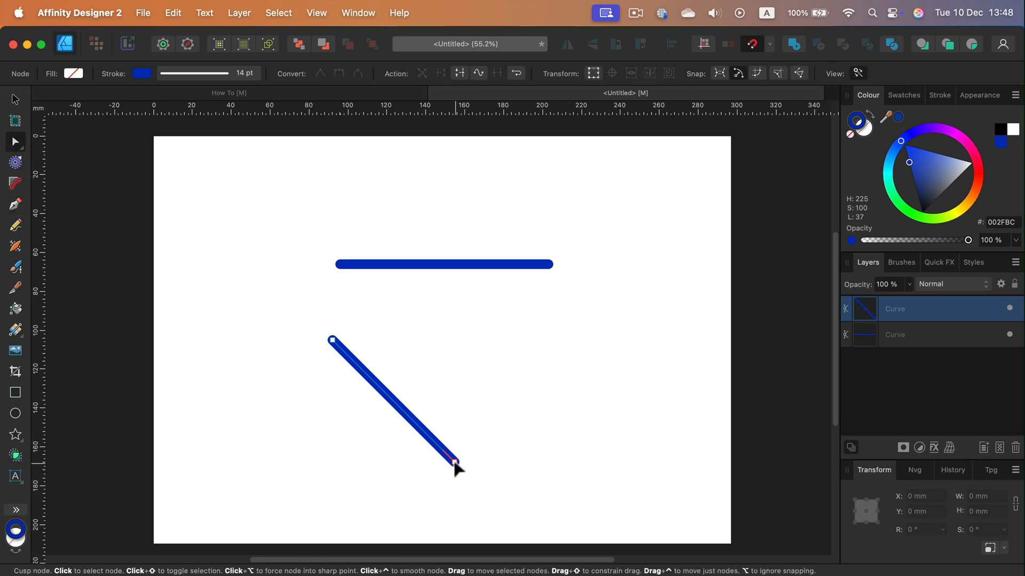
drag(455, 466, 490, 340)
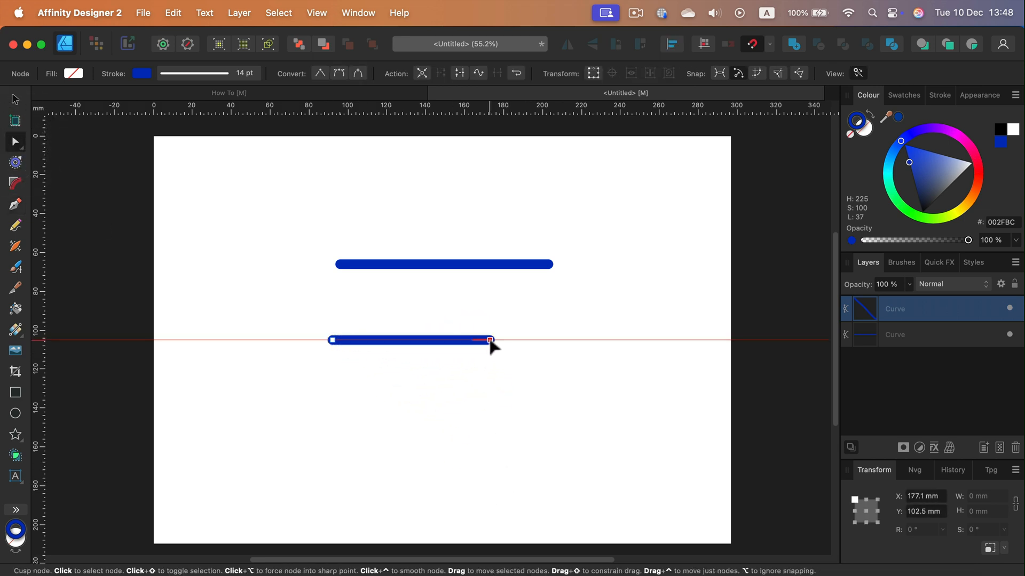
drag(489, 340, 489, 347)
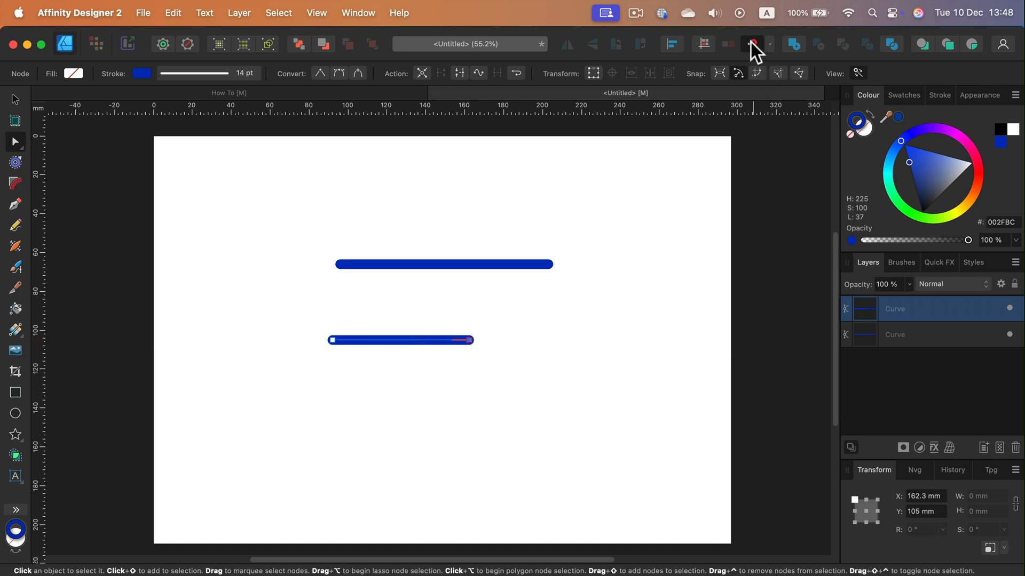
mouse_move(752, 45)
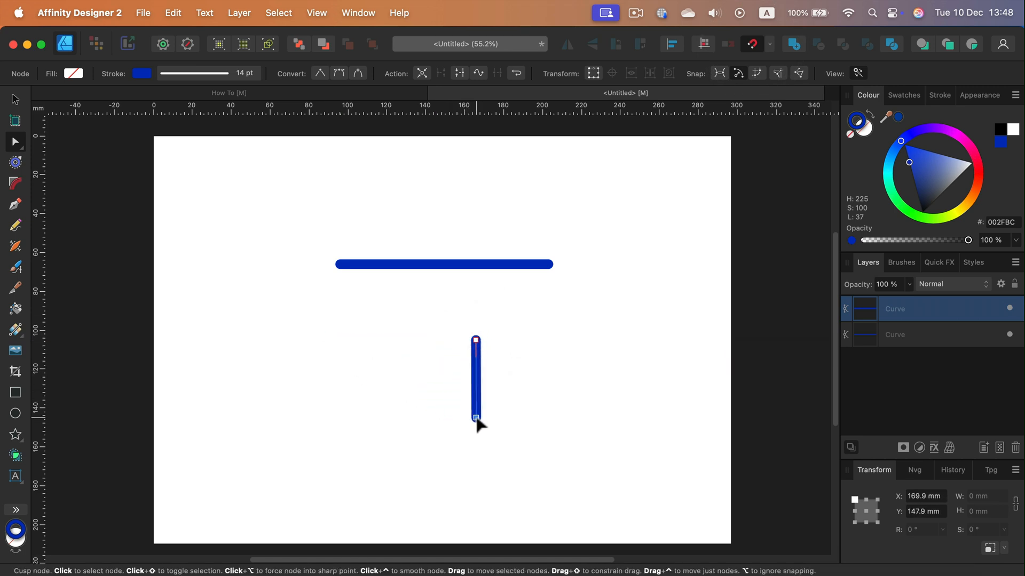
drag(475, 419, 433, 443)
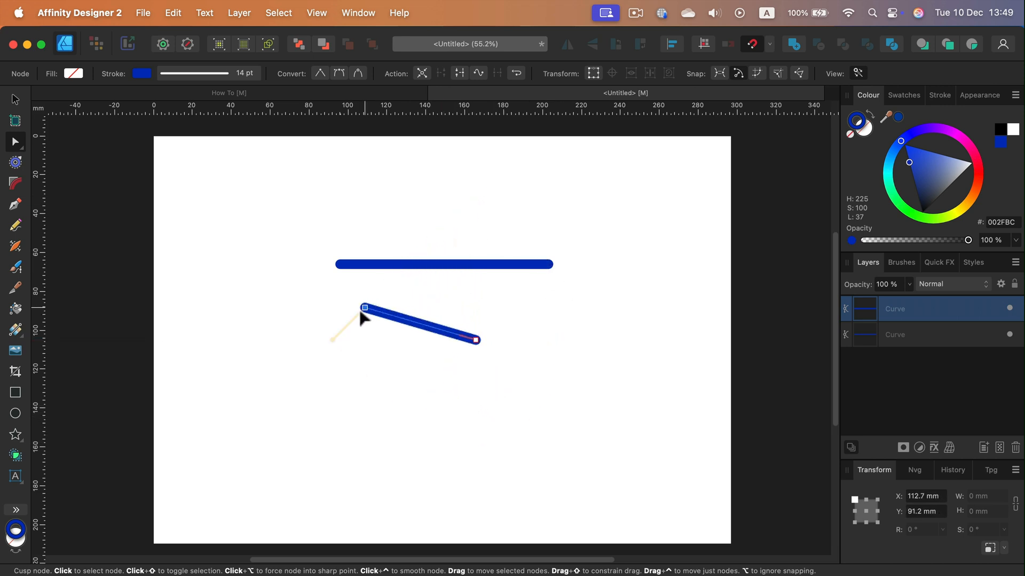
drag(364, 308, 423, 248)
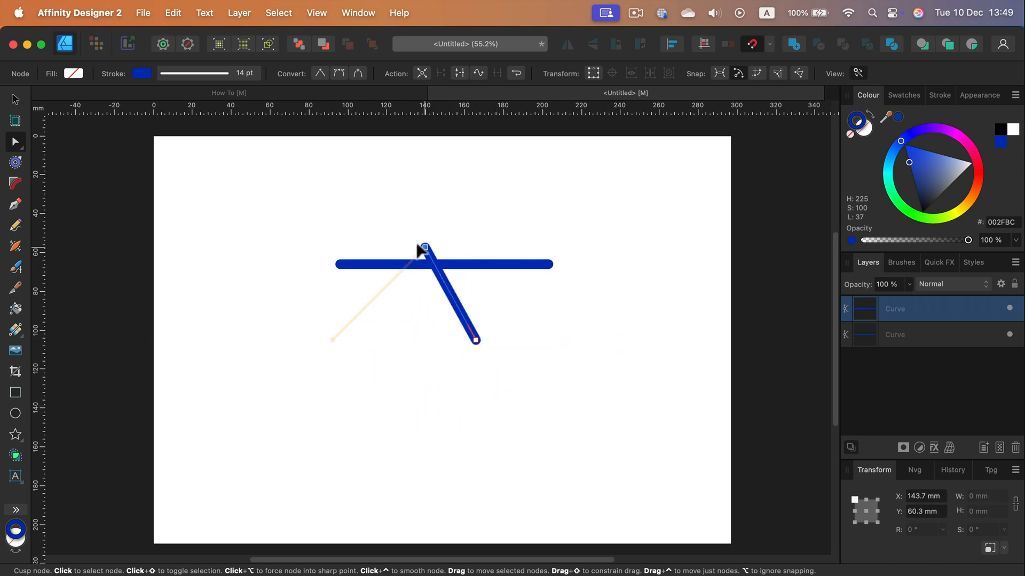
drag(423, 249, 518, 153)
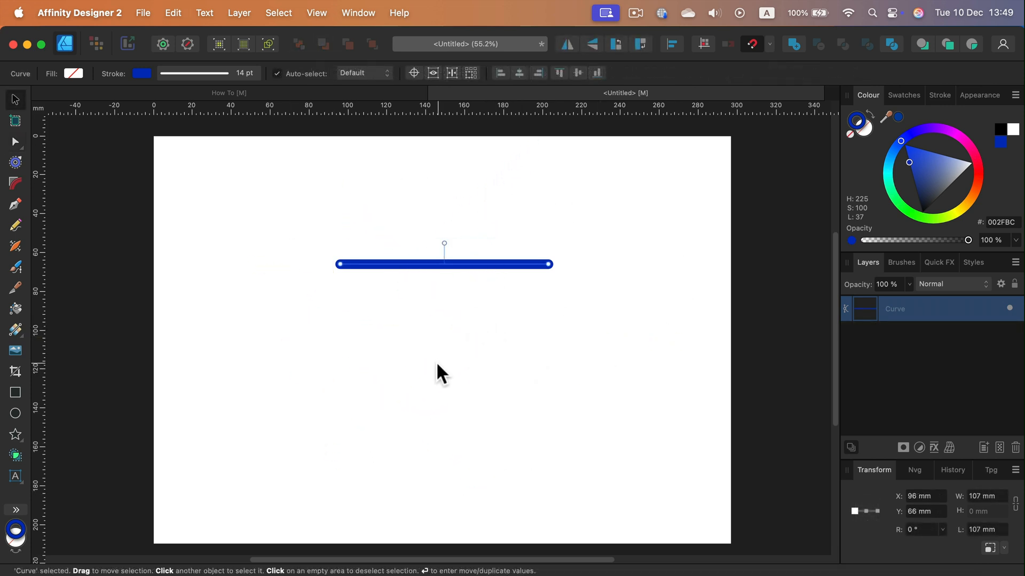
mouse_move(515, 278)
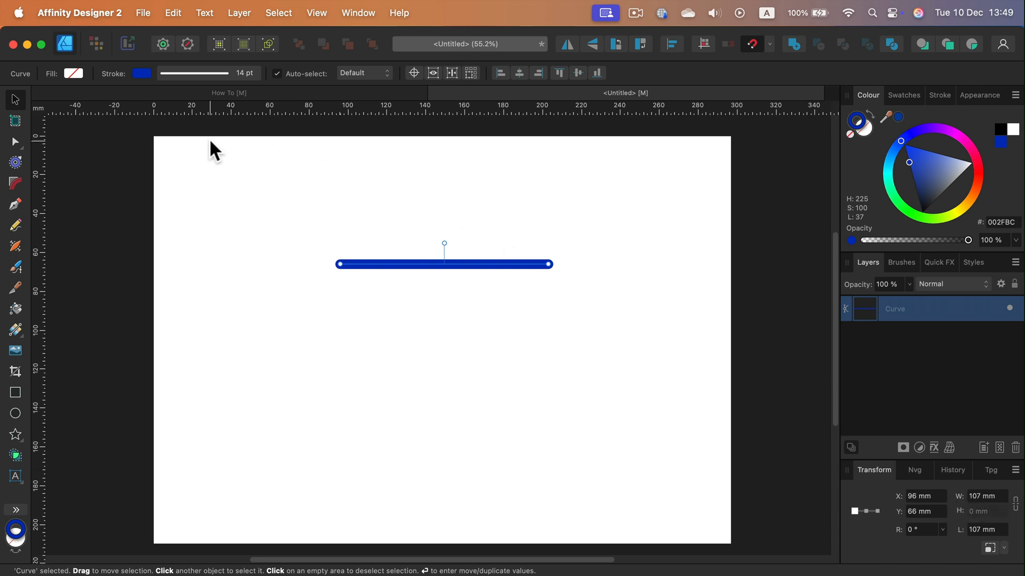
Show the ruler's measurement units dropdown, currently on millimetres.
click(37, 108)
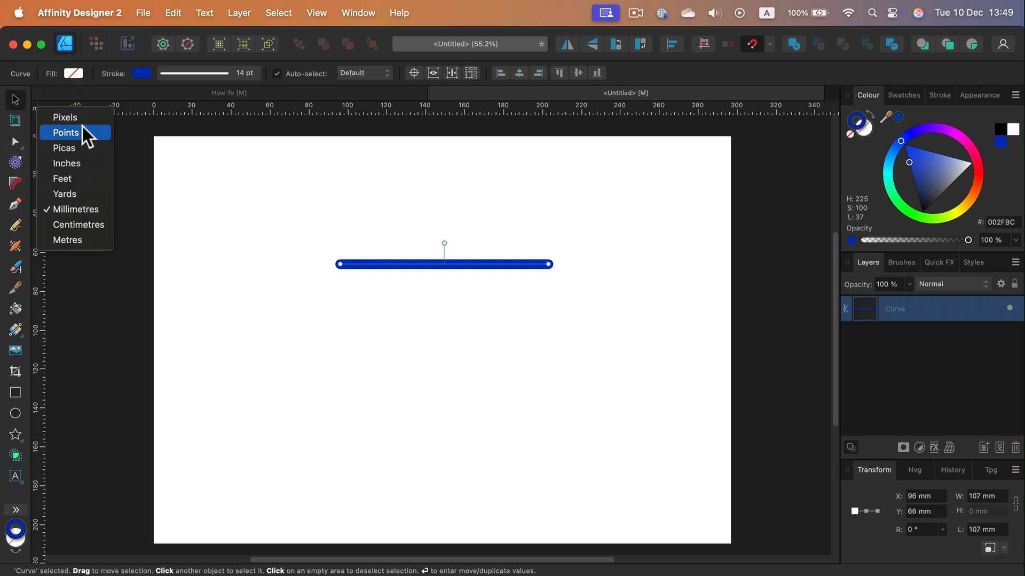
Switch units to pixels, set the line's width to 800 px, then pick the Pen tool.
click(65, 117)
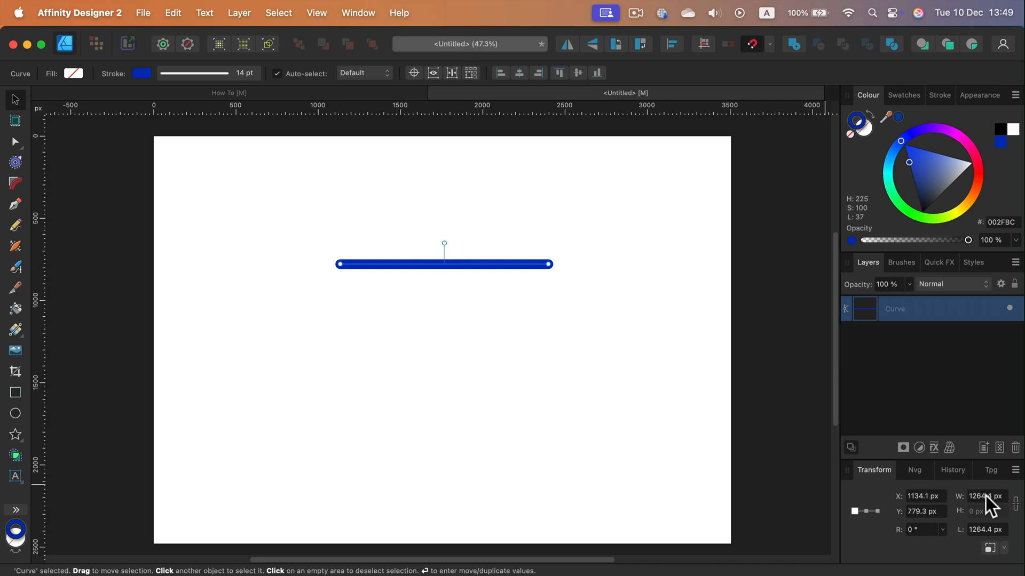
click(984, 496)
text(800)
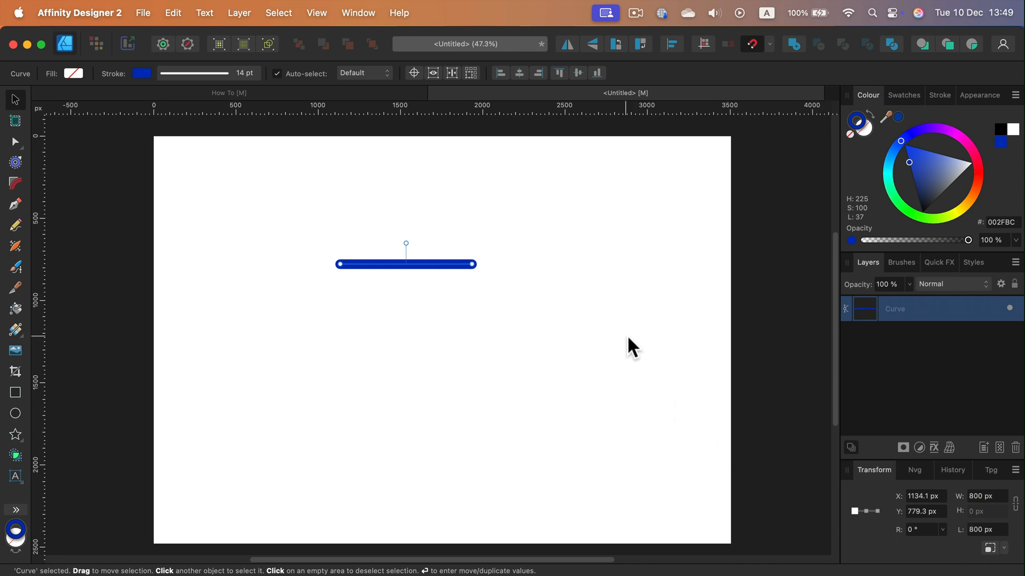
mouse_move(96, 104)
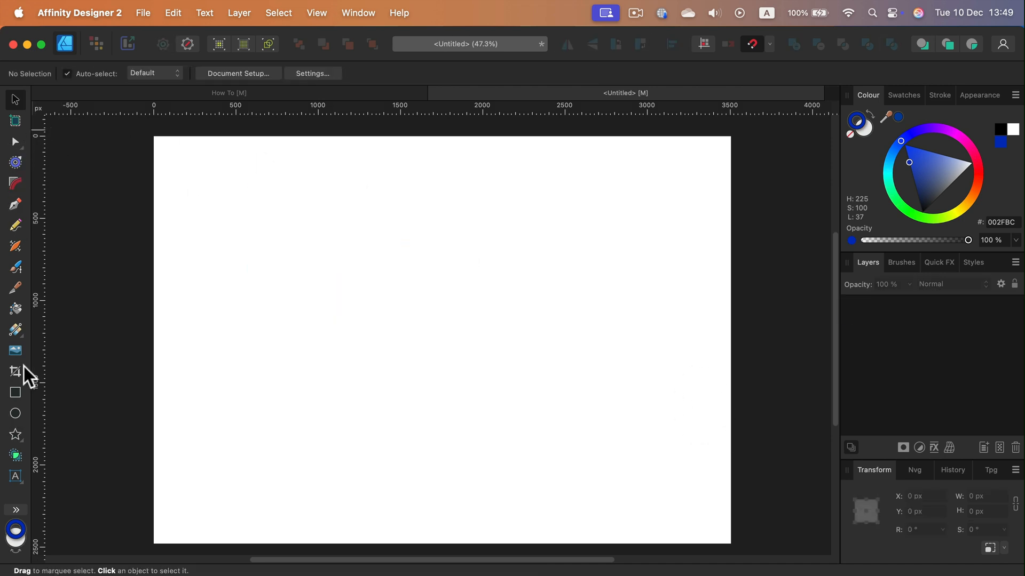
click(15, 203)
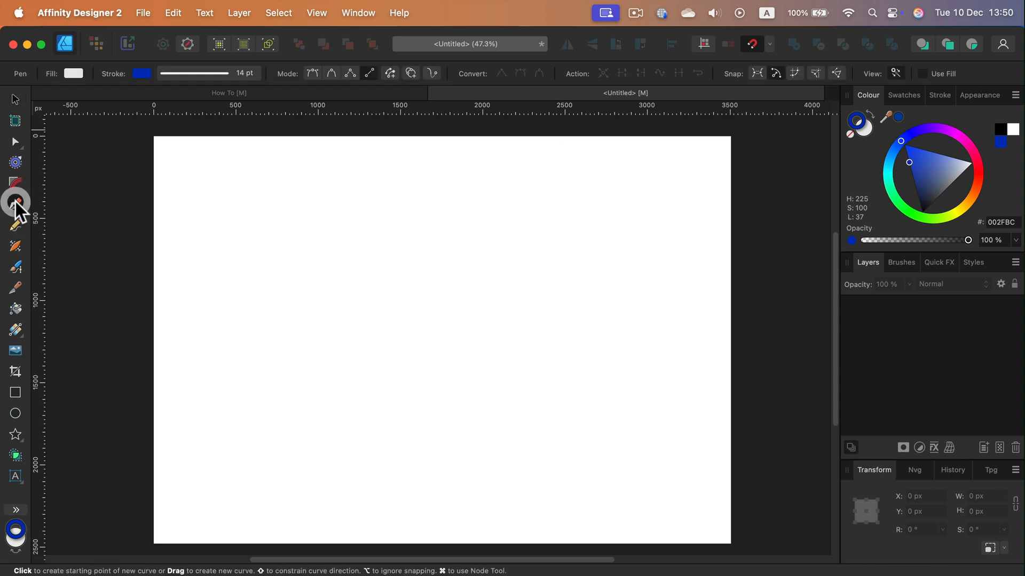